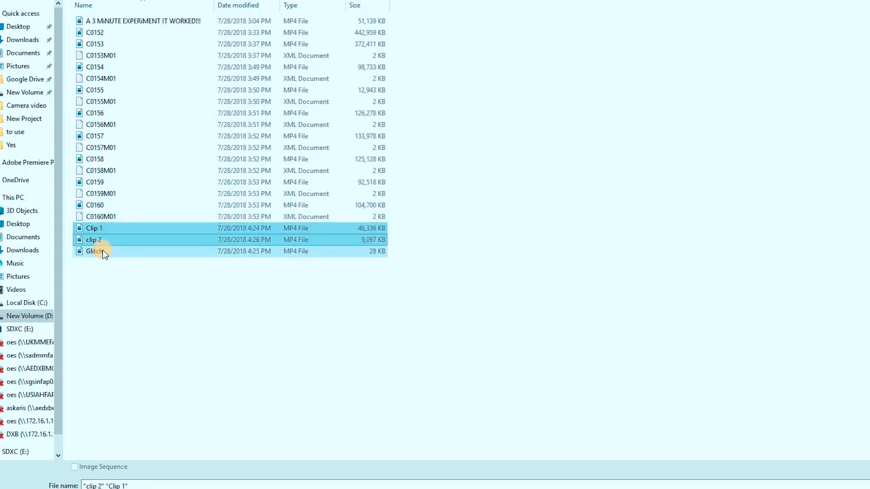
Import Clip 1, clip 2 and the Glitch sound file into the project.
left_click(105, 239)
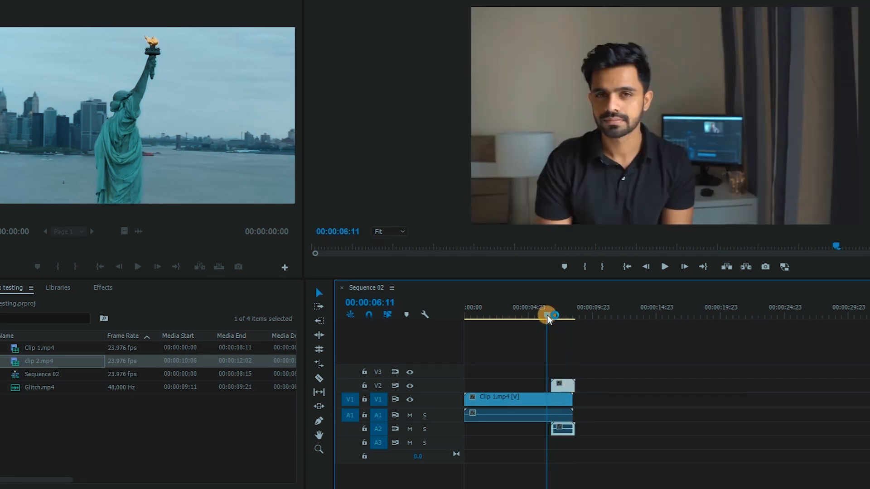
Place clip 2.mp4 on track V2 overlapping the end of Clip 1.
left_click_drag(551, 317, 550, 319)
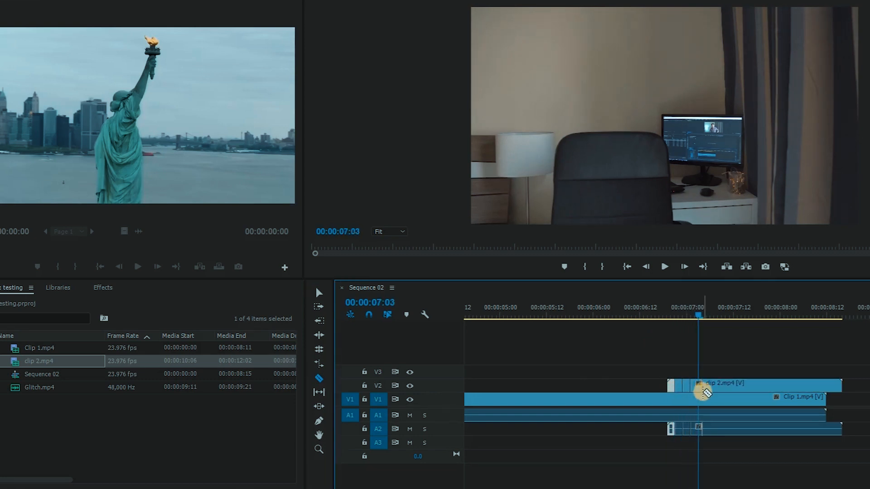
Razor-cut clip 2's opening into single-frame slivers so it flickers over Clip 1.
left_click_drag(698, 315, 706, 315)
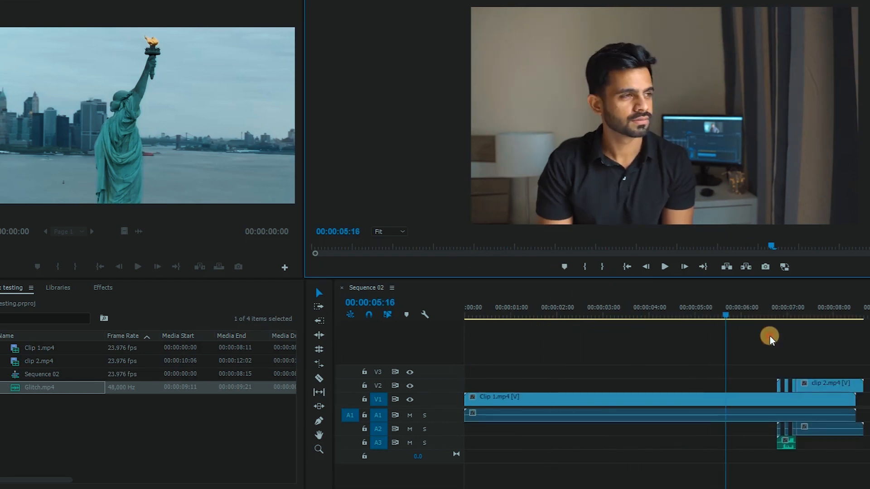
left_click(664, 266)
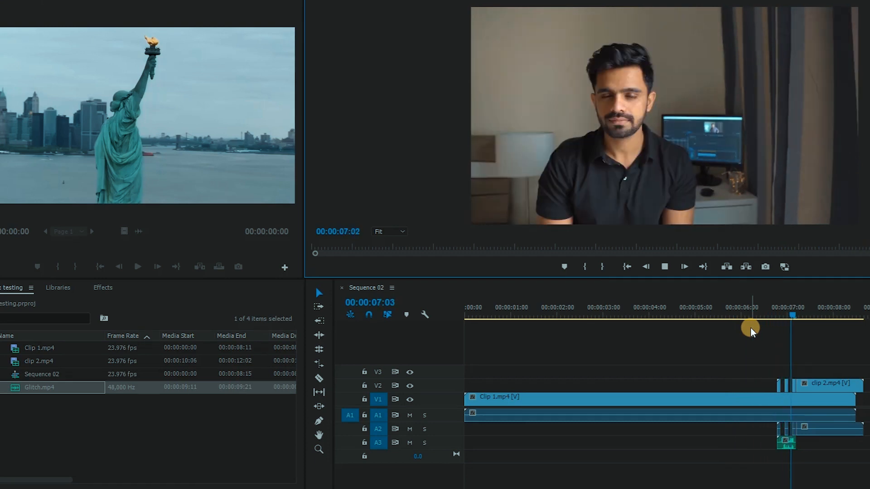
left_click_drag(750, 327, 786, 324)
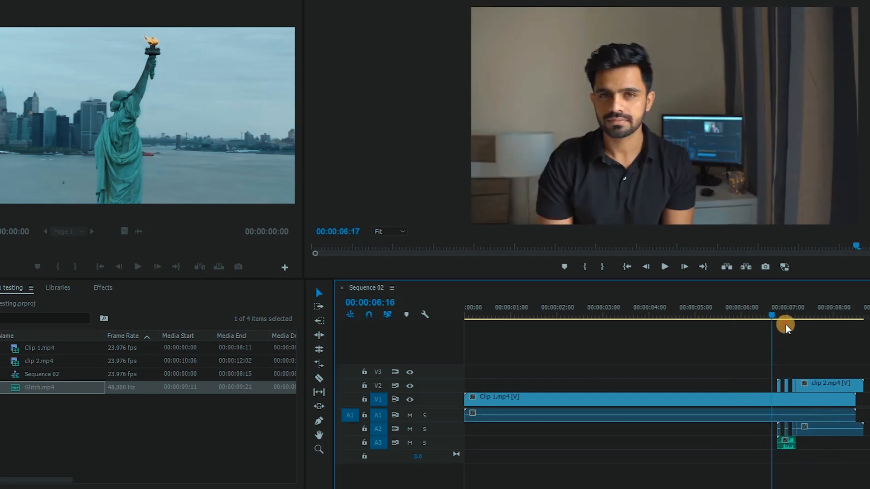
left_click_drag(787, 324, 771, 329)
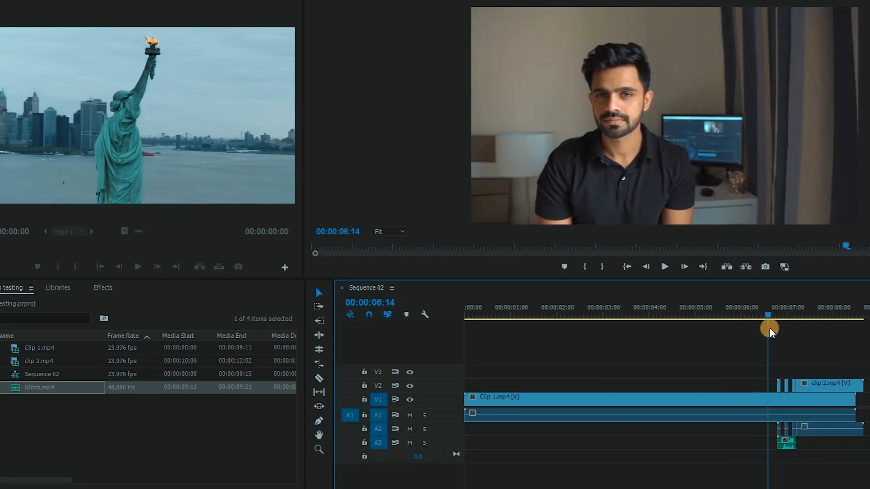